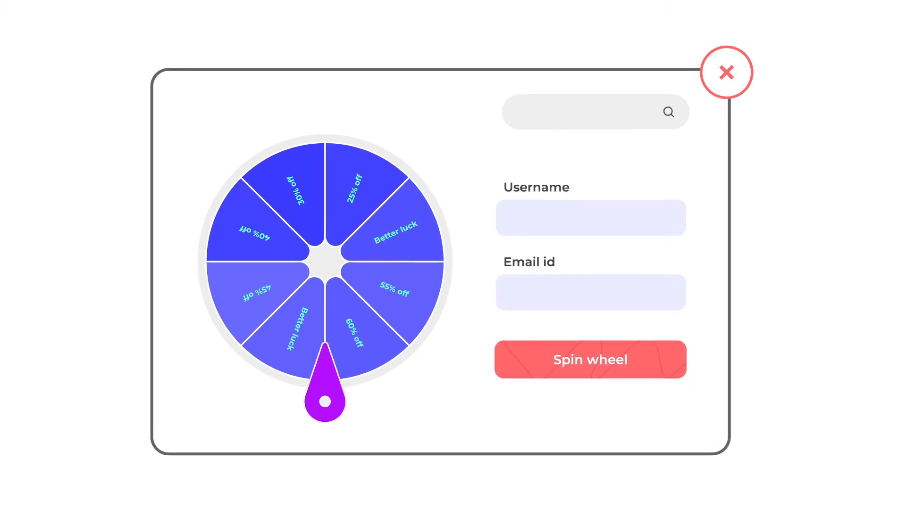
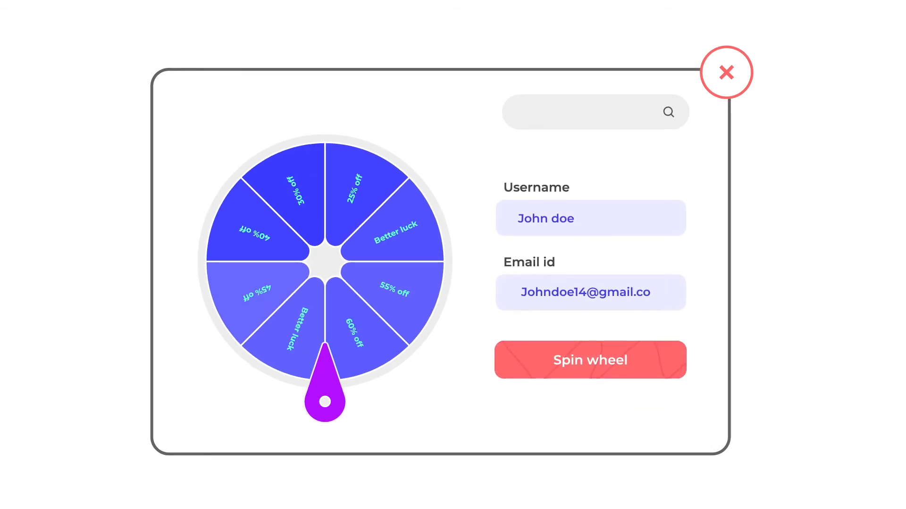
click(589, 359)
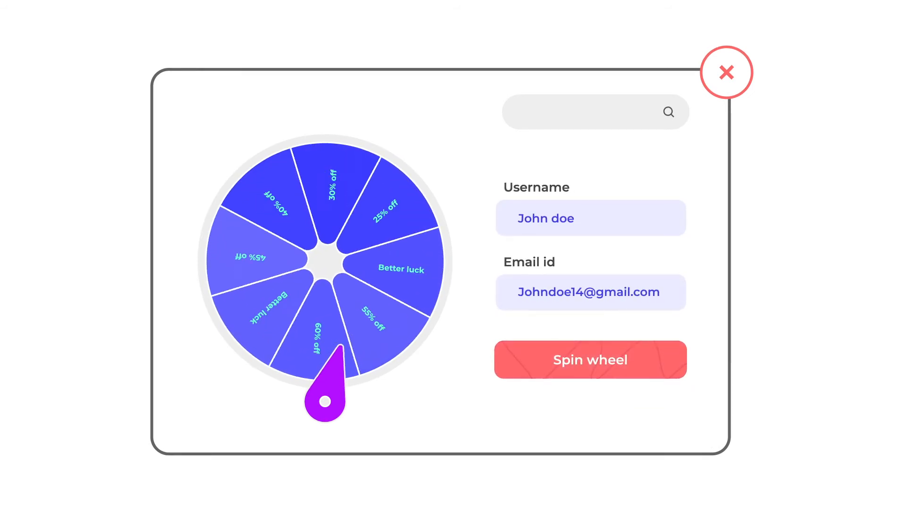
click(589, 359)
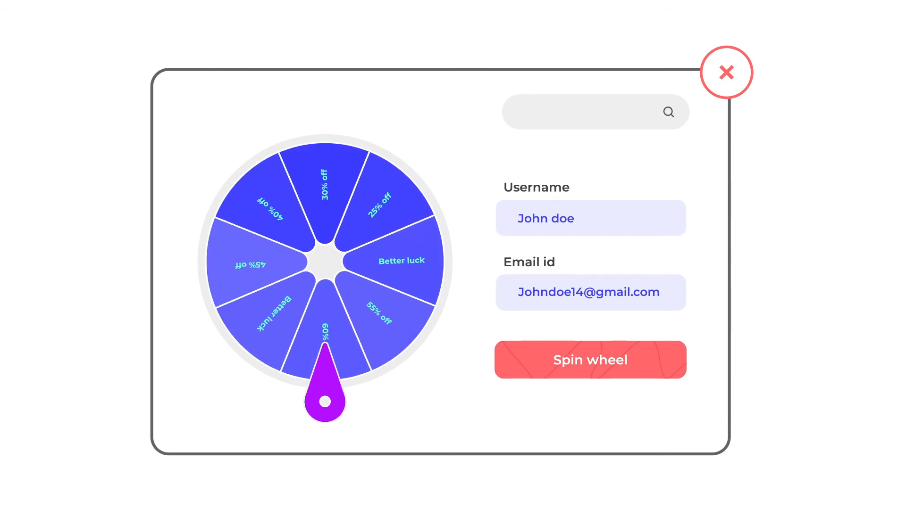
click(589, 359)
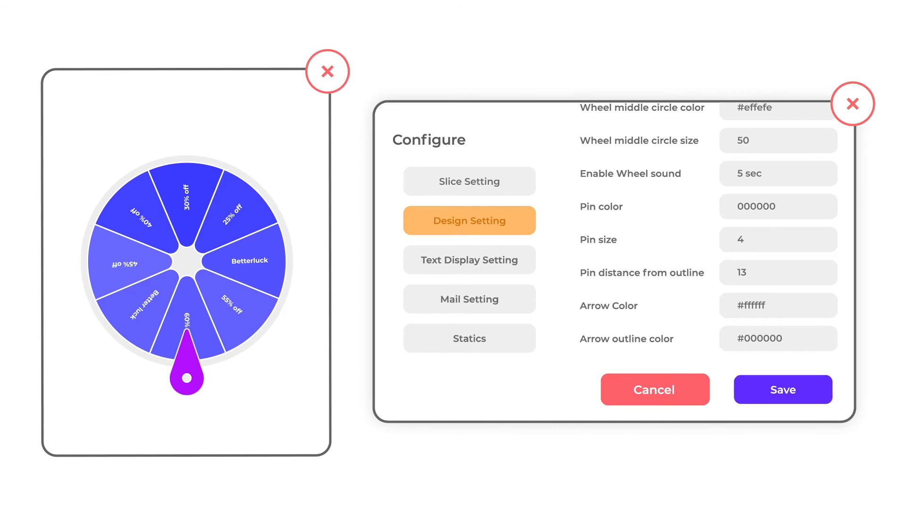
Show the 30% off voucher slice's settings: active state, code, percentage discount and From/To dates.
click(469, 181)
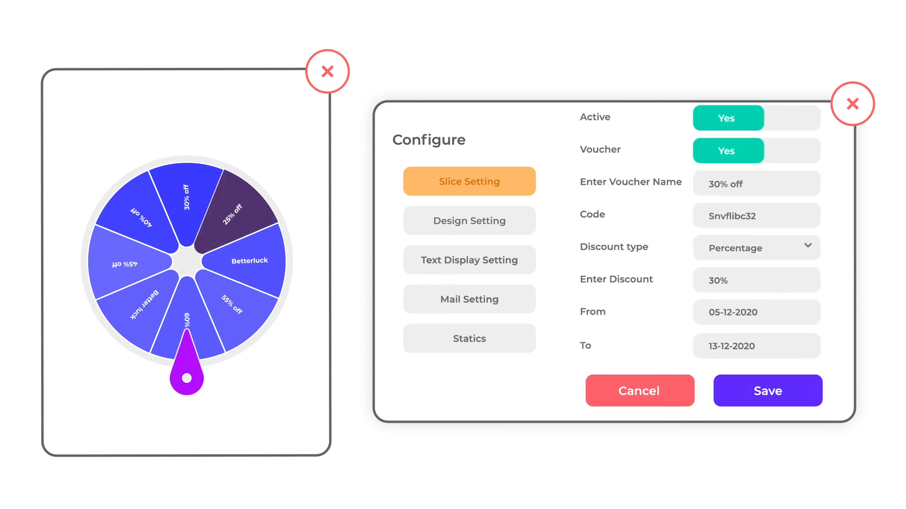